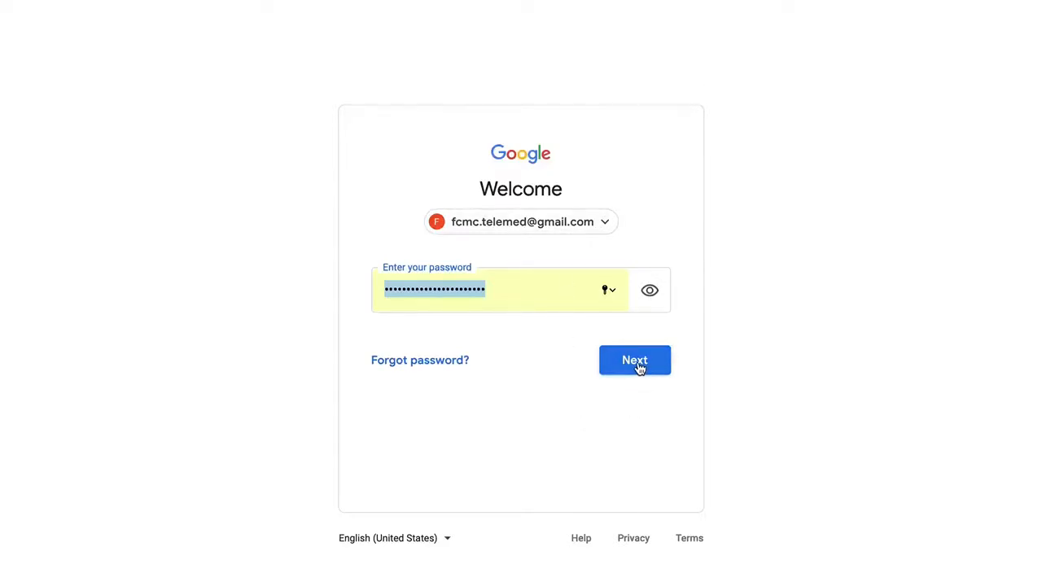
Submit the password with Next, landing in the Gmail inbox.
{"action": "left_click", "coordinate": [634, 361]}
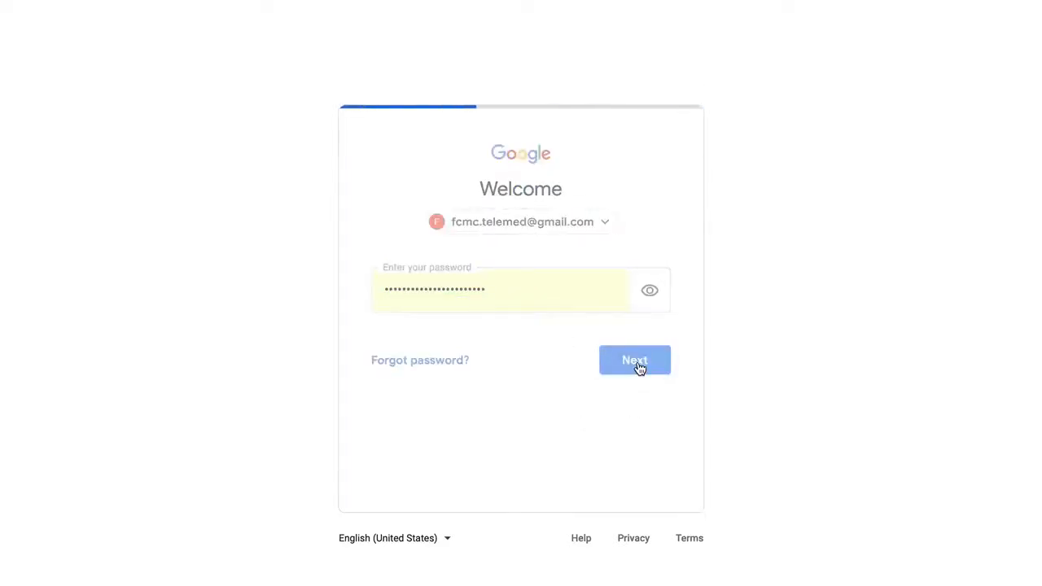
{"action": "left_click", "coordinate": [634, 360]}
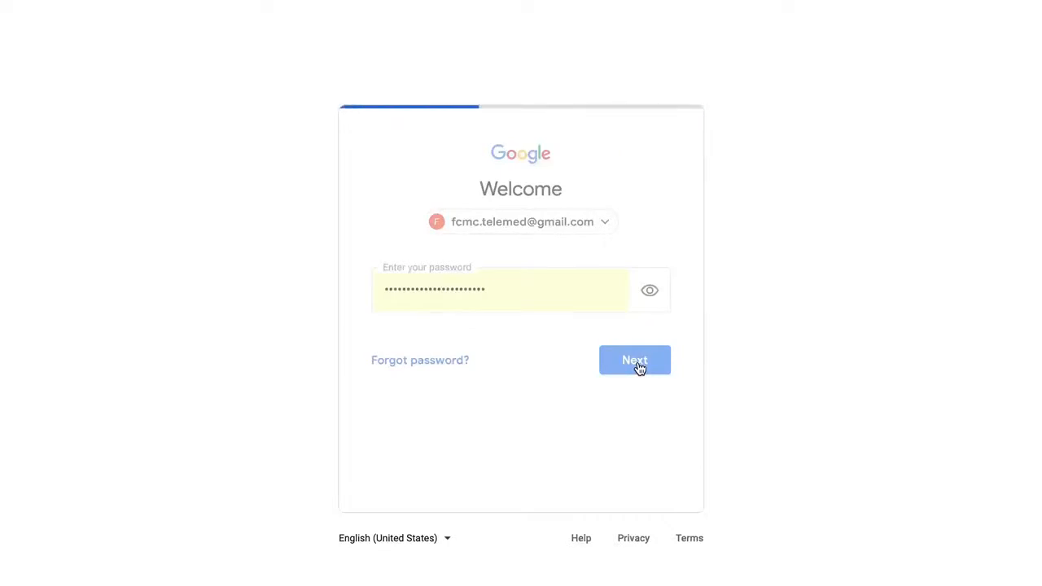
{"action": "left_click", "coordinate": [634, 361]}
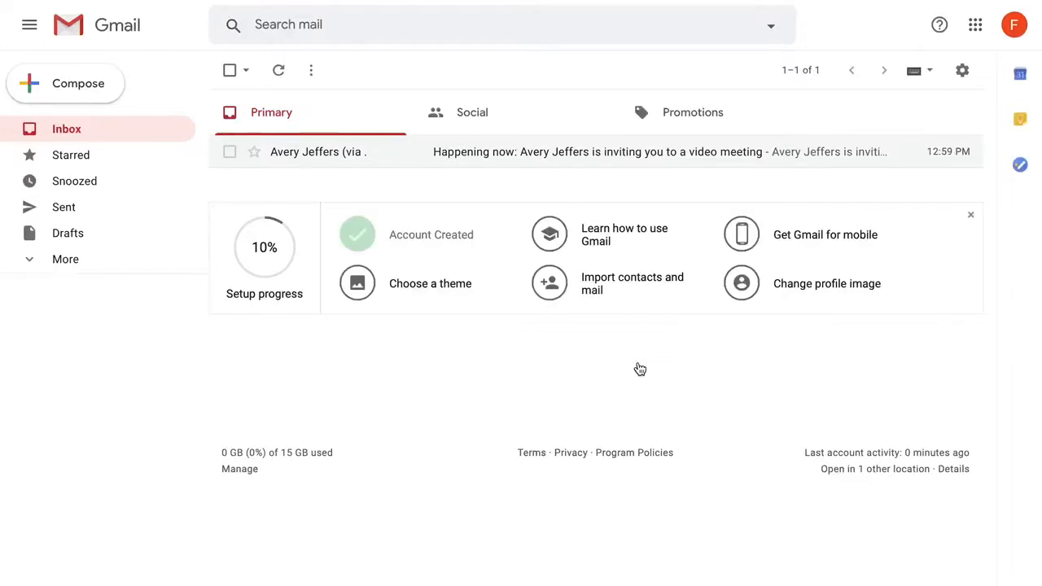
{"action": "mouse_move", "coordinate": [308, 153]}
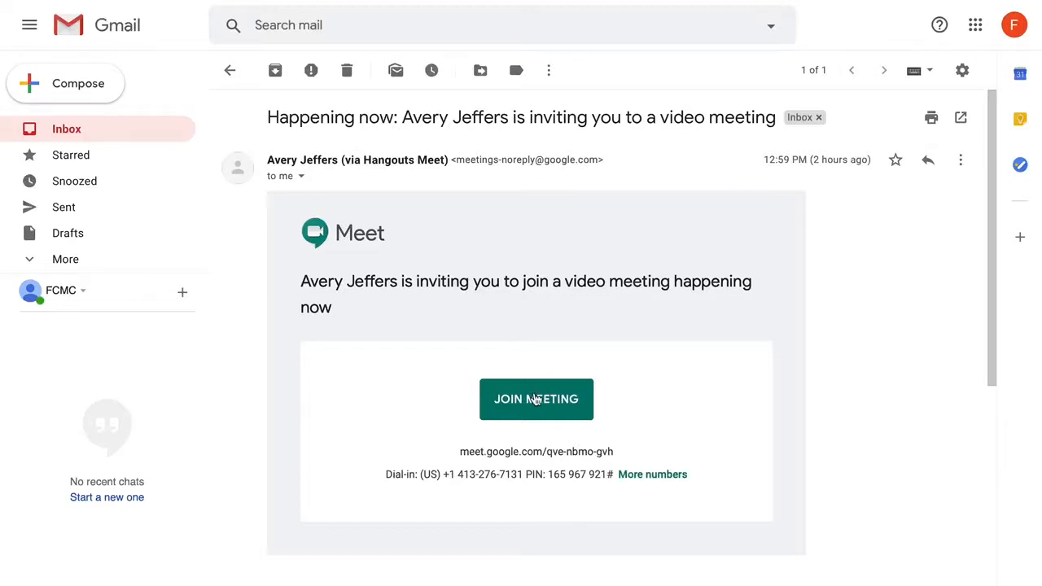
{"action": "mouse_move", "coordinate": [538, 397]}
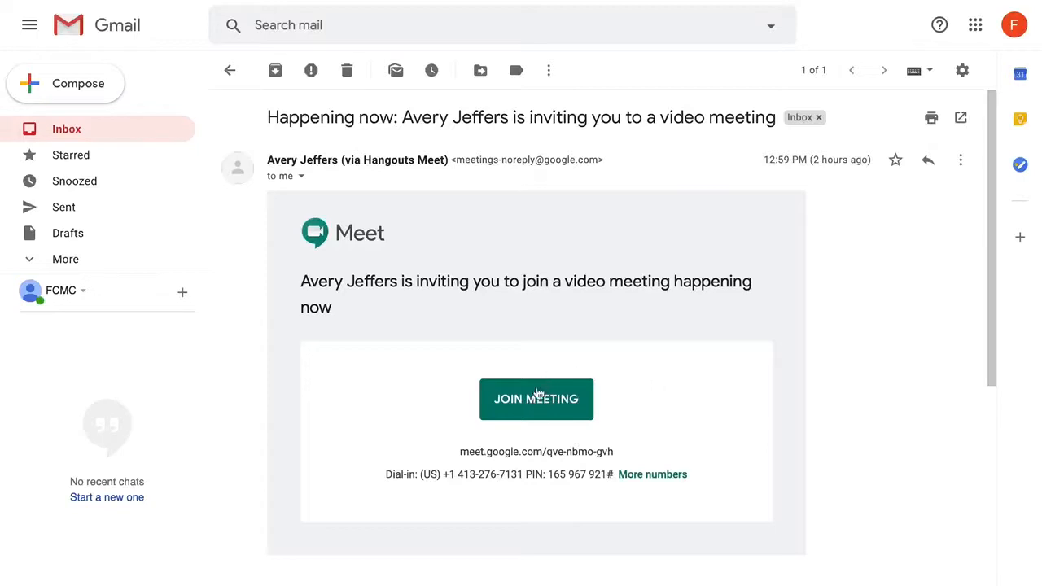
Join the video meeting from the invitation's JOIN MEETING button.
{"action": "left_click", "coordinate": [537, 398]}
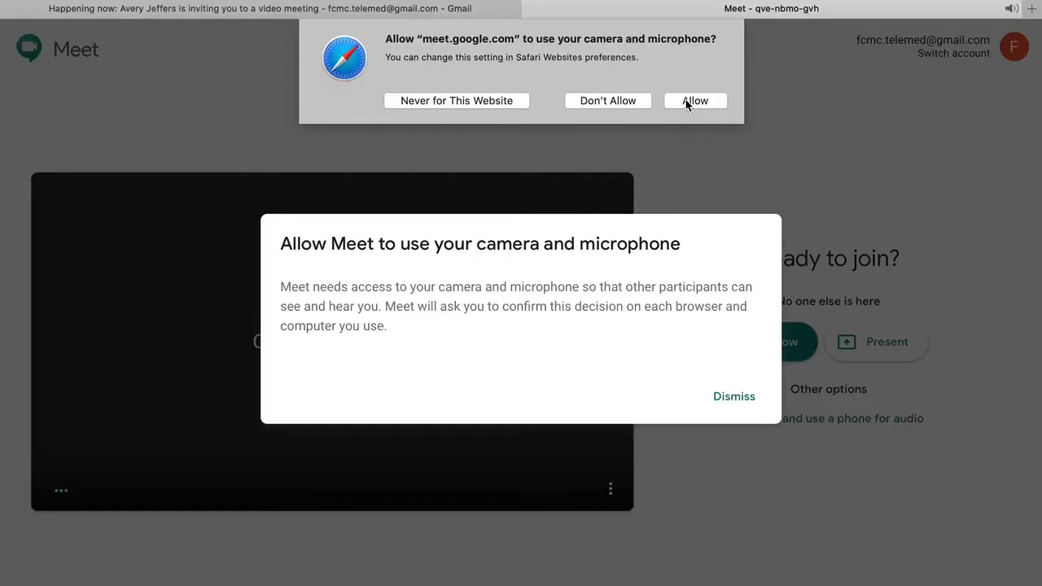
Allow Safari camera/microphone access for Meet and dismiss the permission notice.
{"action": "left_click", "coordinate": [695, 101]}
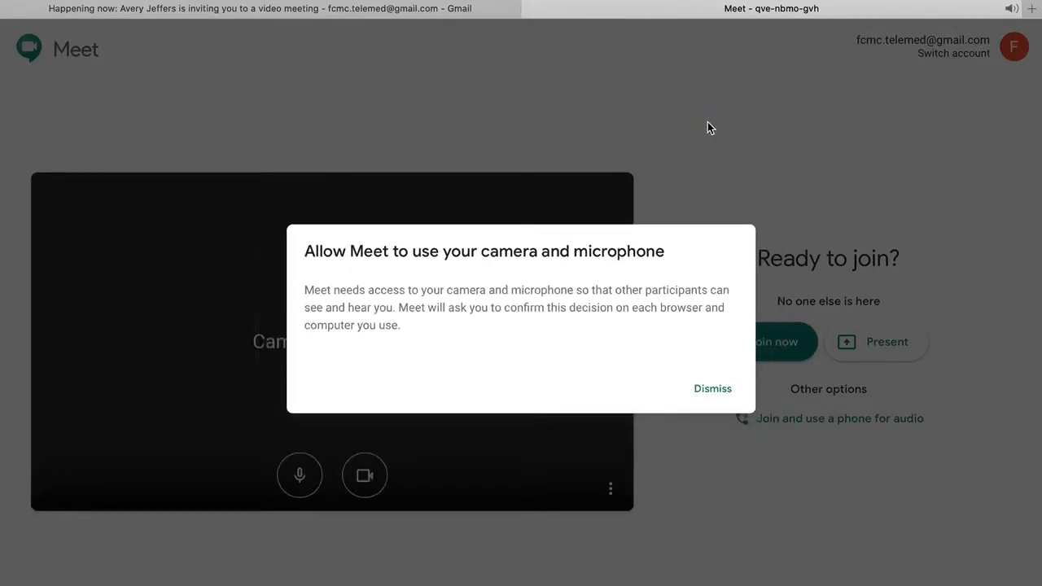
{"action": "left_click", "coordinate": [711, 387]}
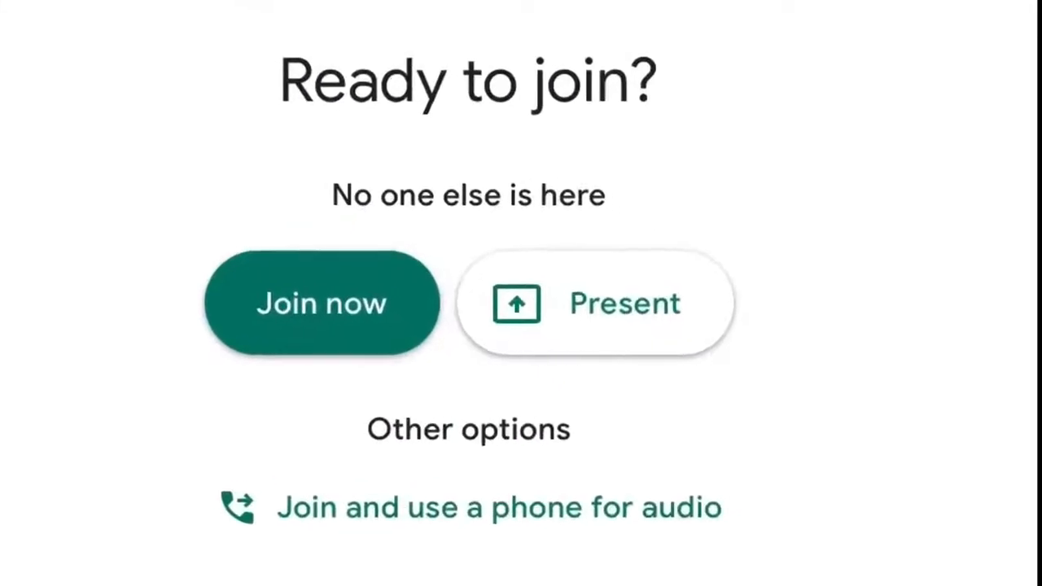
{"action": "mouse_move", "coordinate": [122, 150]}
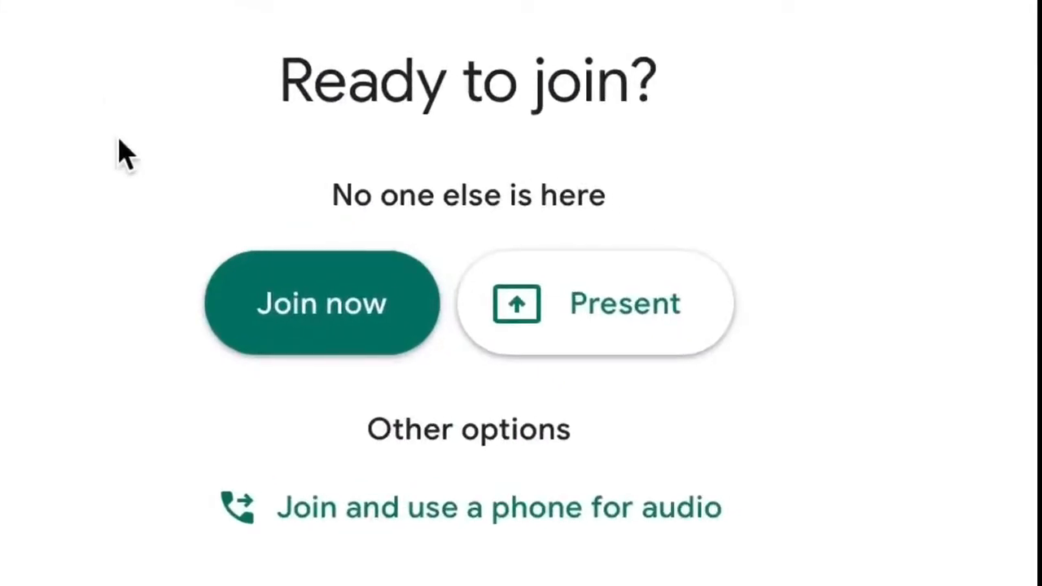